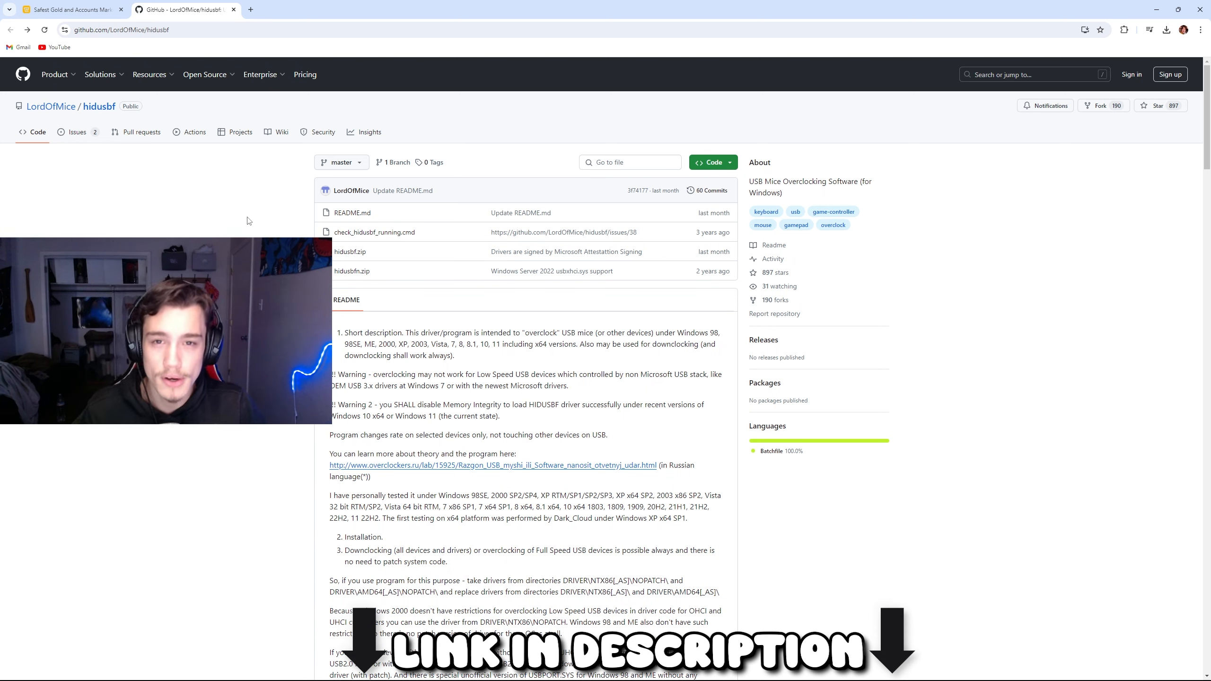
{"action": "mouse_move", "coordinate": [350, 252]}
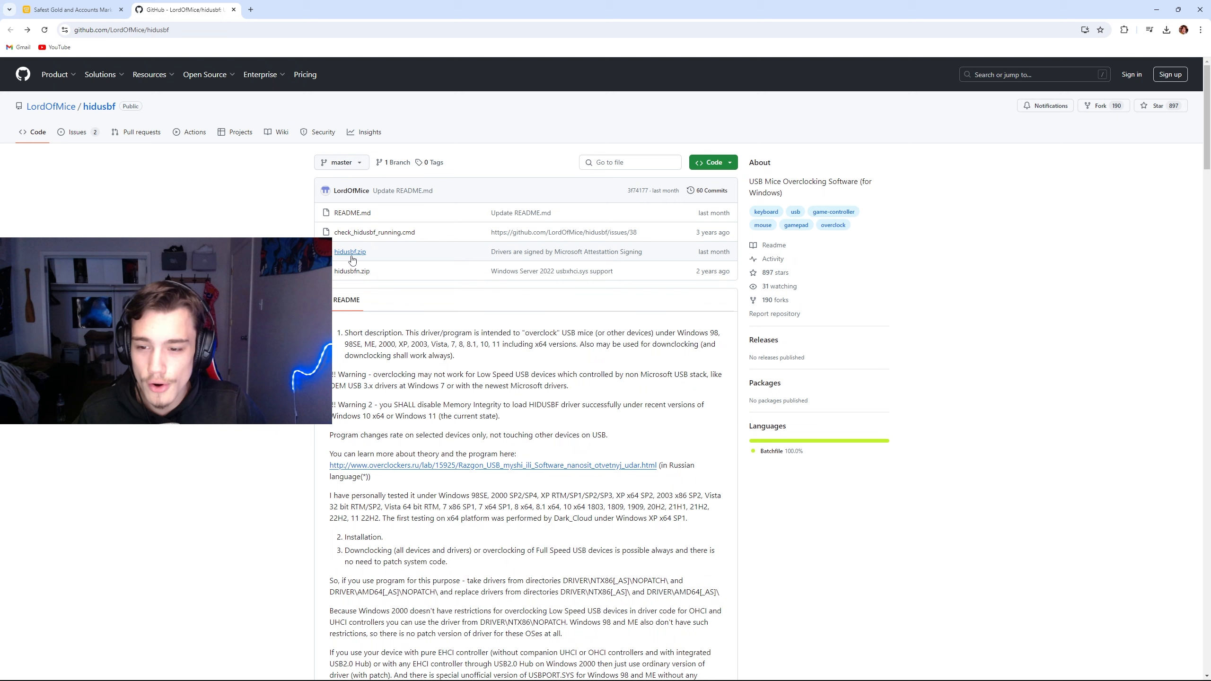
{"action": "mouse_move", "coordinate": [352, 282]}
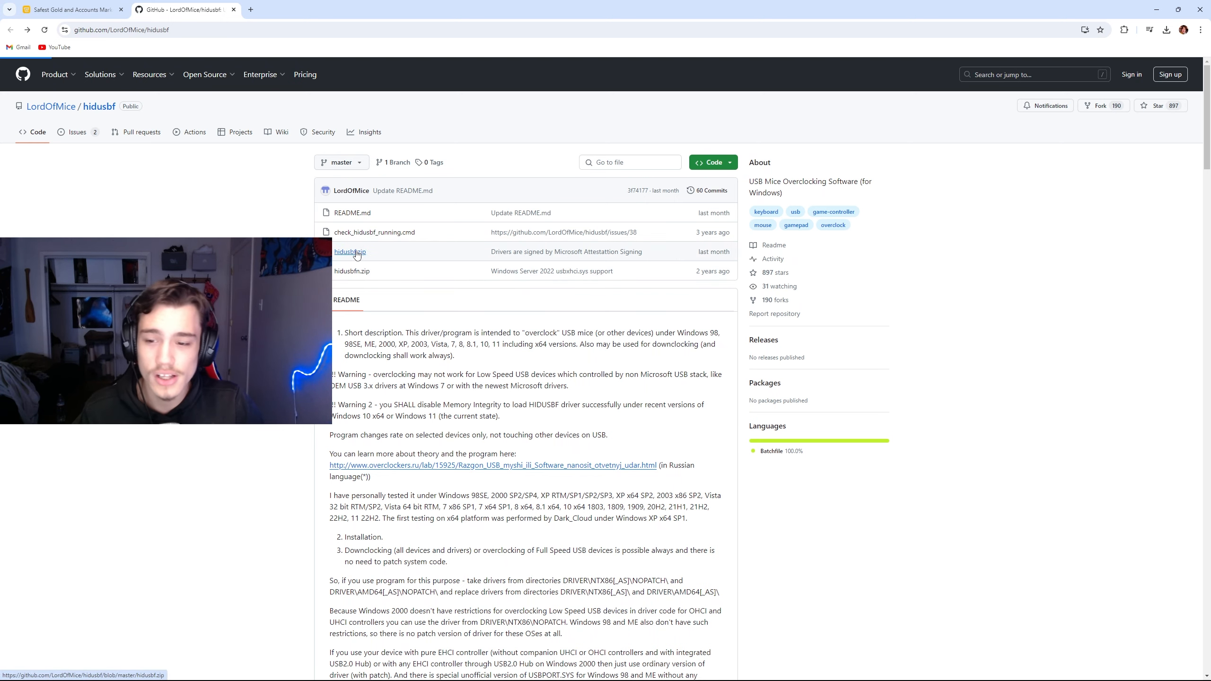
Download hidusbf.zip from the LordOfMice/hidusbf repository
{"action": "left_click", "coordinate": [349, 250]}
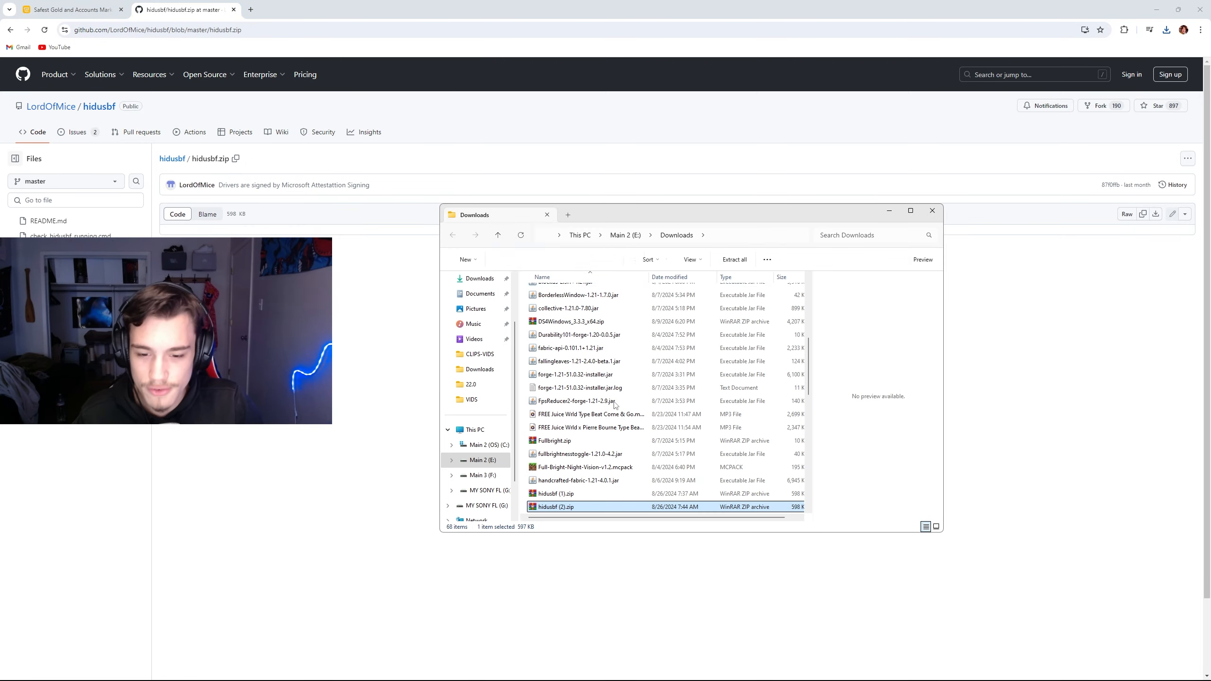
Extract the downloaded hidusbf archive into the suggested folder in Downloads
{"action": "left_click", "coordinate": [735, 259]}
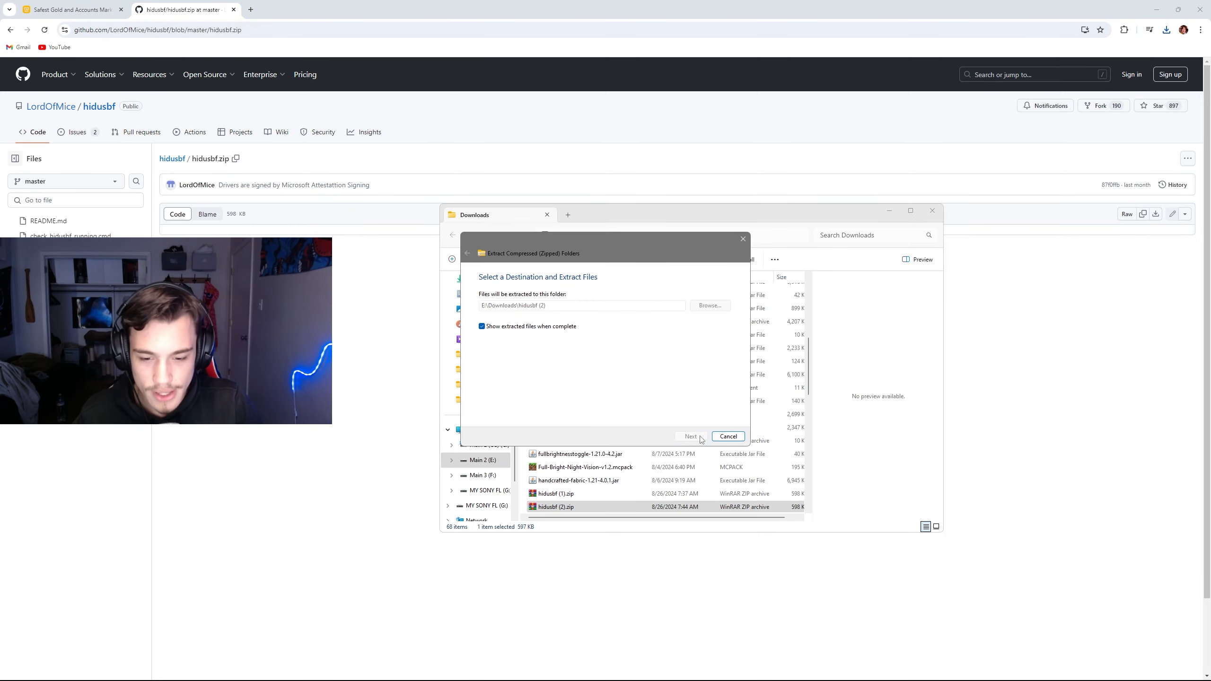
{"action": "left_click", "coordinate": [689, 436]}
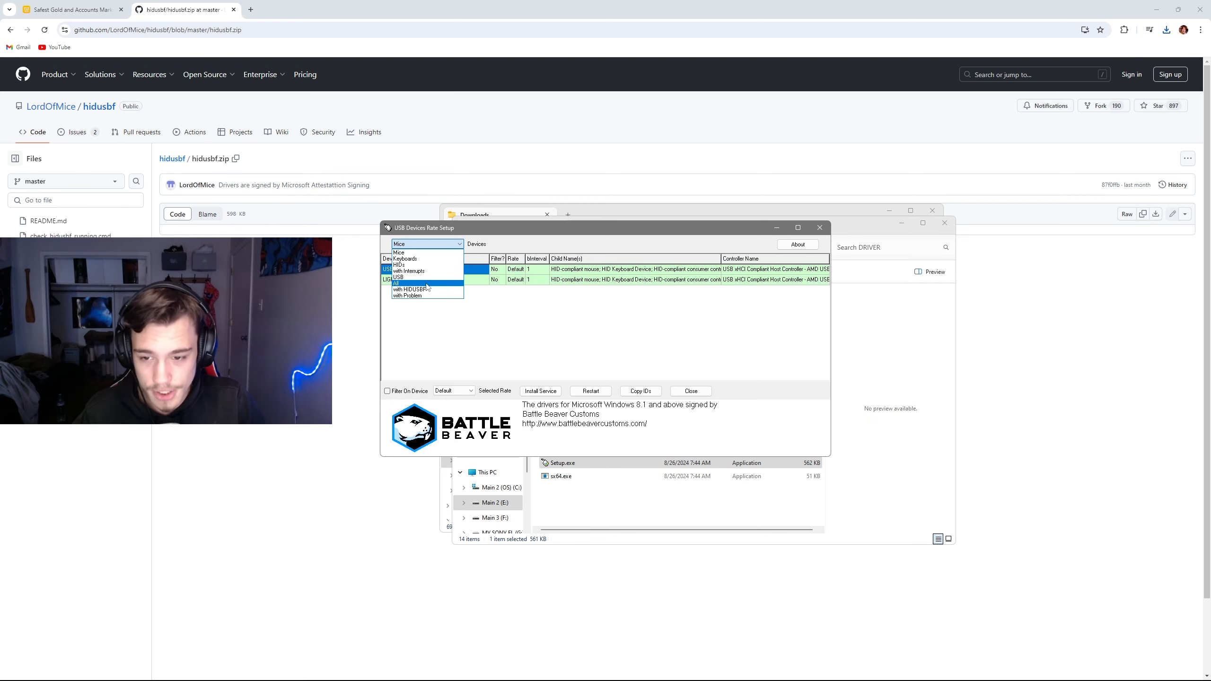
Show all USB devices and select the DualSense Wireless Controller composite device
{"action": "left_click", "coordinate": [396, 283]}
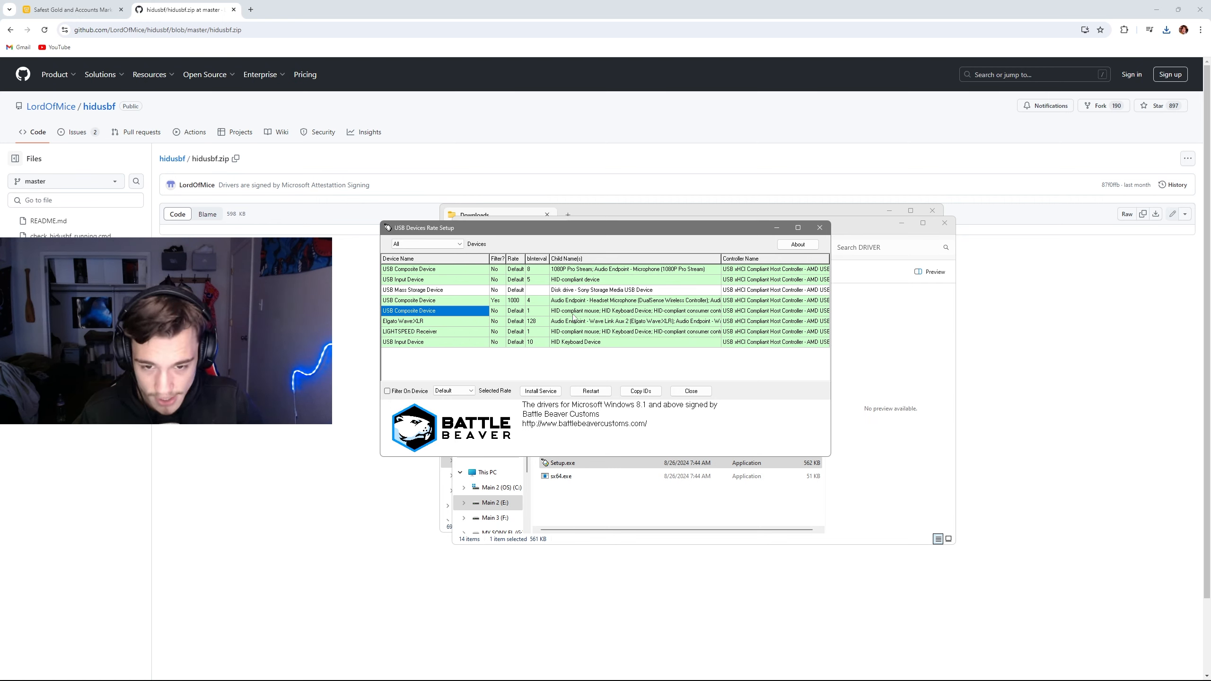
{"action": "left_click", "coordinate": [633, 300]}
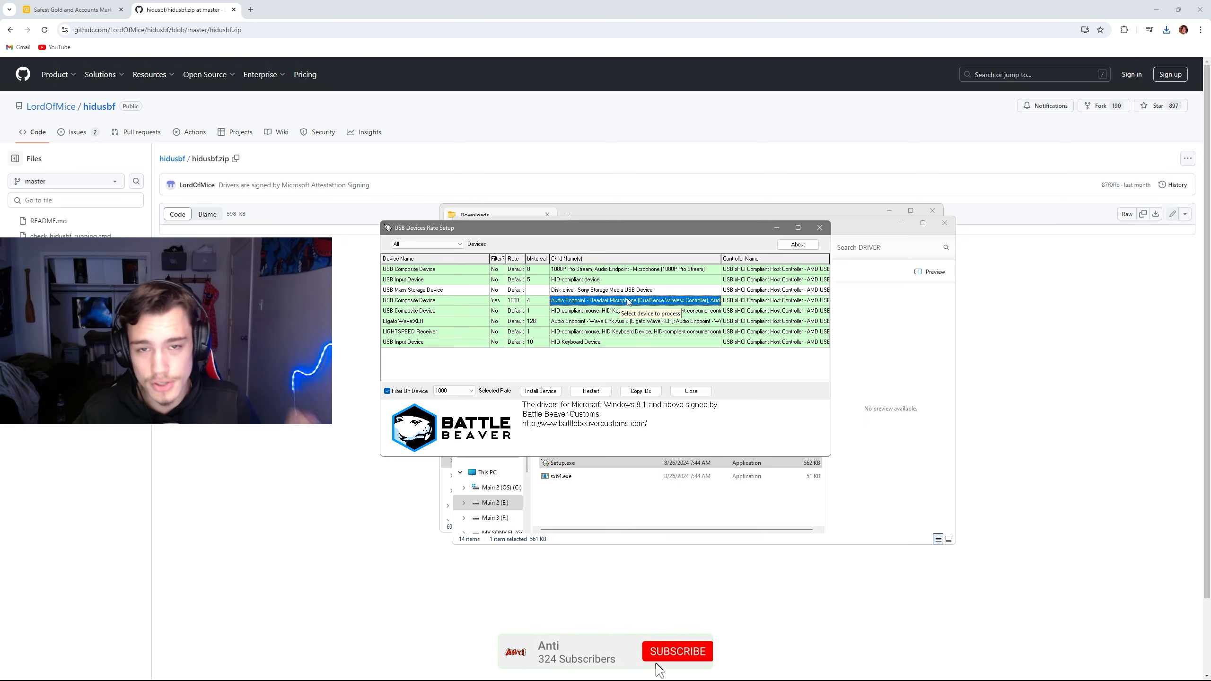
{"action": "left_click", "coordinate": [677, 651]}
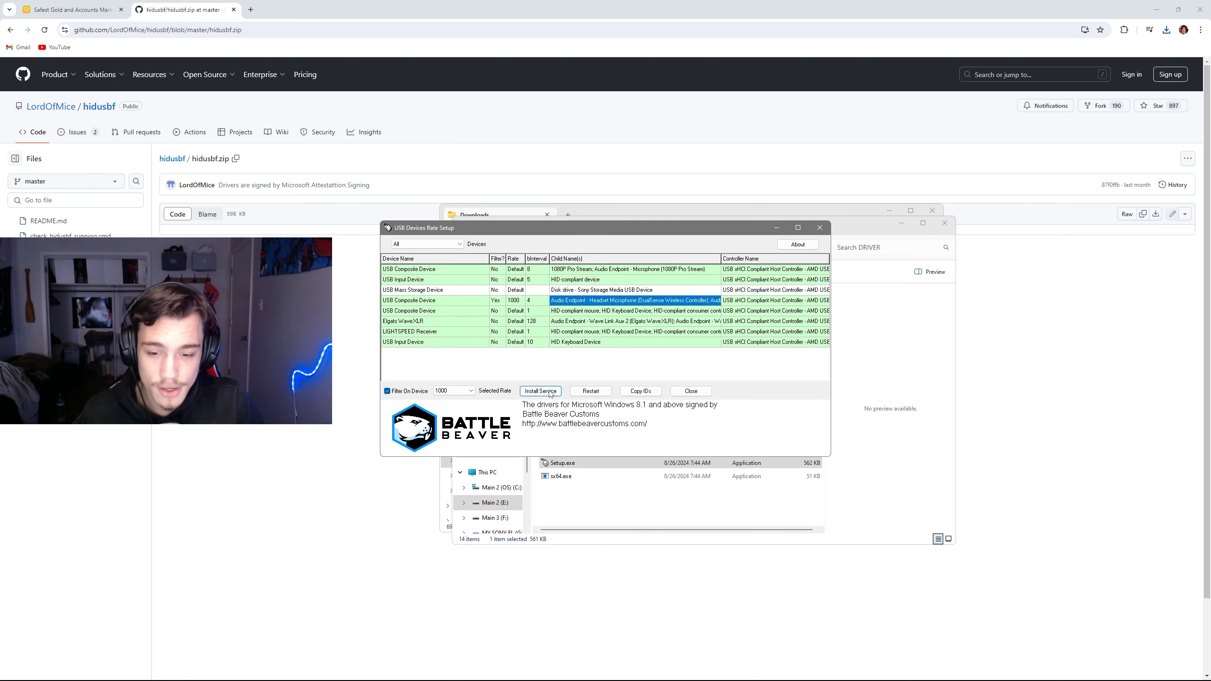
Set the controller's polling rate to 1000 and list only devices with HIDUSBF
{"action": "left_click", "coordinate": [454, 390]}
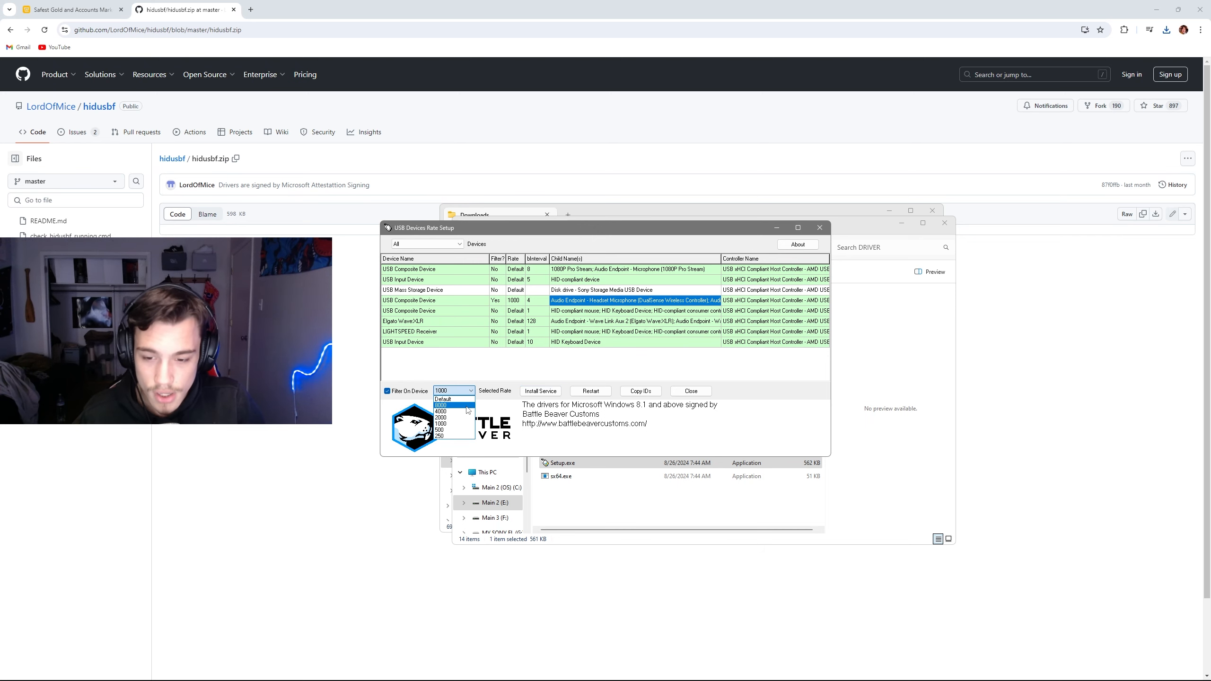
{"action": "left_click", "coordinate": [540, 391]}
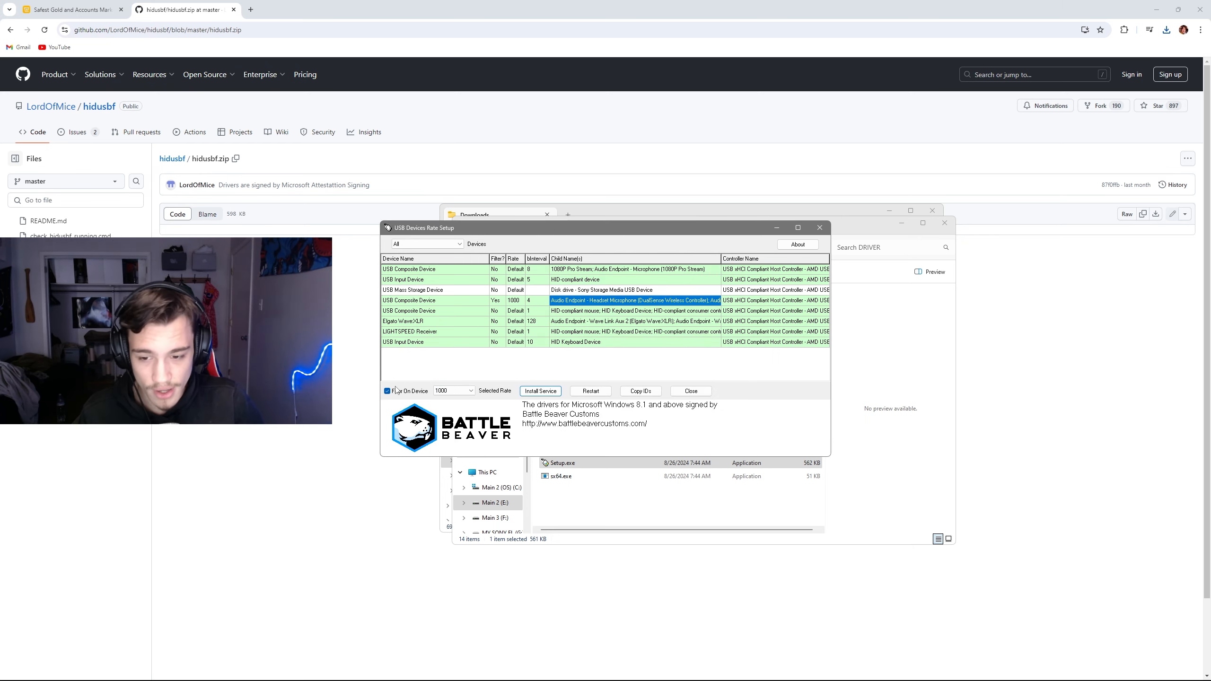
{"action": "mouse_move", "coordinate": [386, 391]}
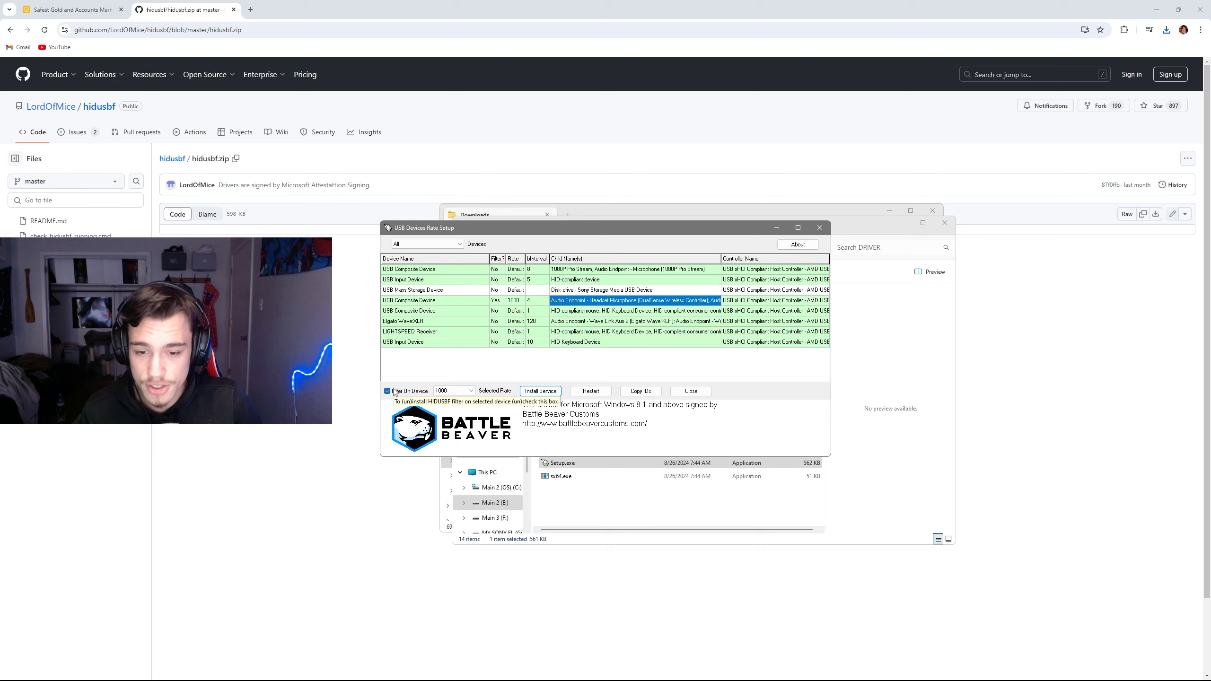
{"action": "mouse_move", "coordinate": [424, 242]}
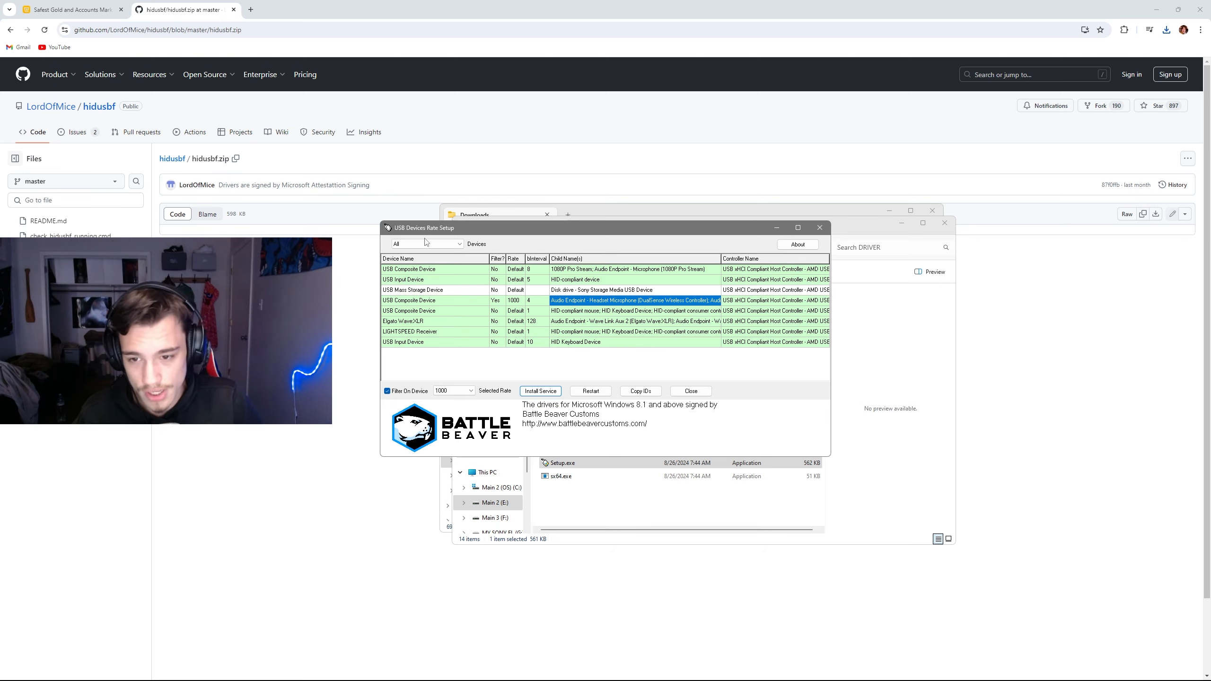
{"action": "left_click", "coordinate": [425, 244]}
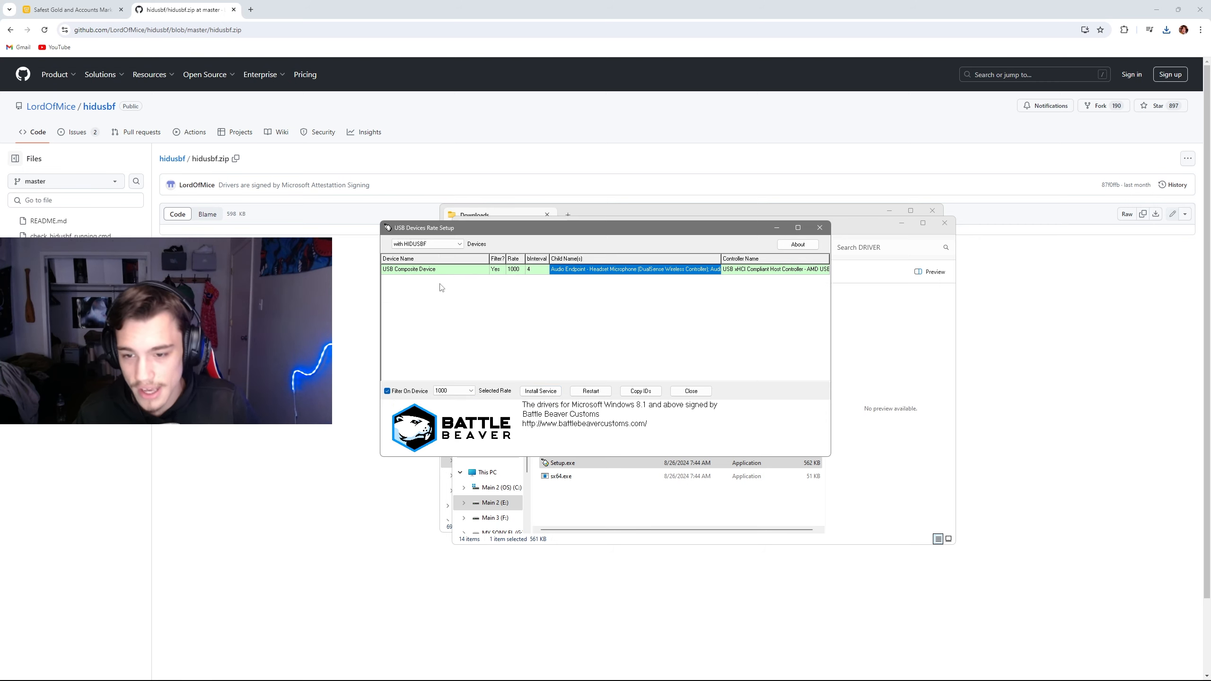